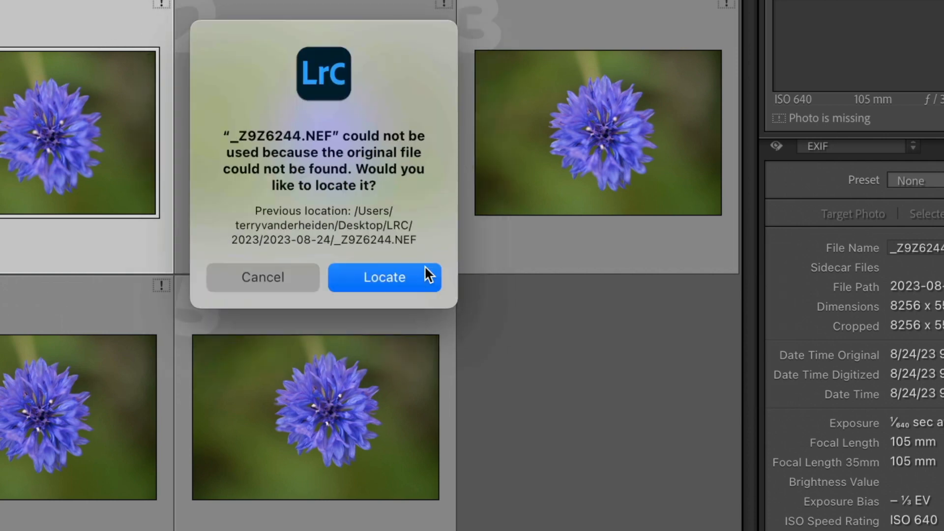
# Begin locating the missing original file for _Z9Z6244.NEF from the warning dialog.
pyautogui.click(385, 277)
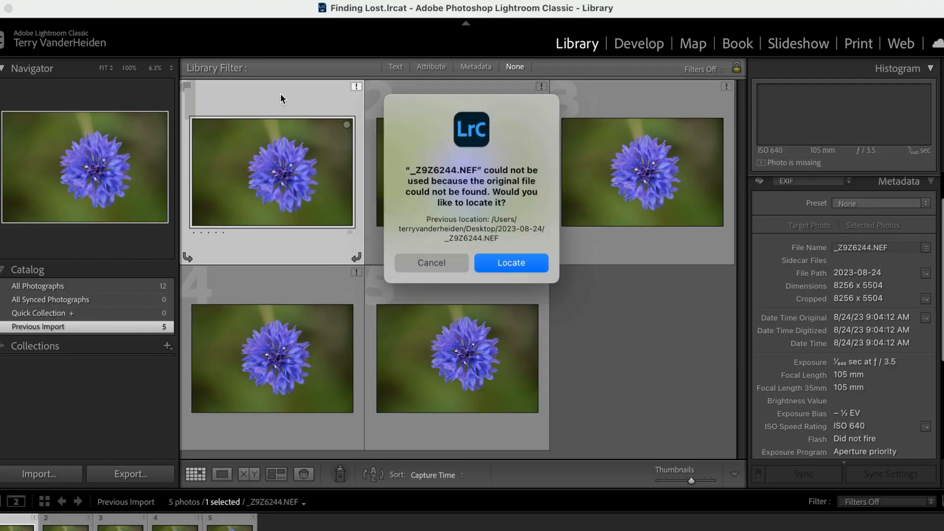
# Answer the missing-photo warning by choosing Locate to browse for _Z9Z6244.NEF.
pyautogui.click(431, 263)
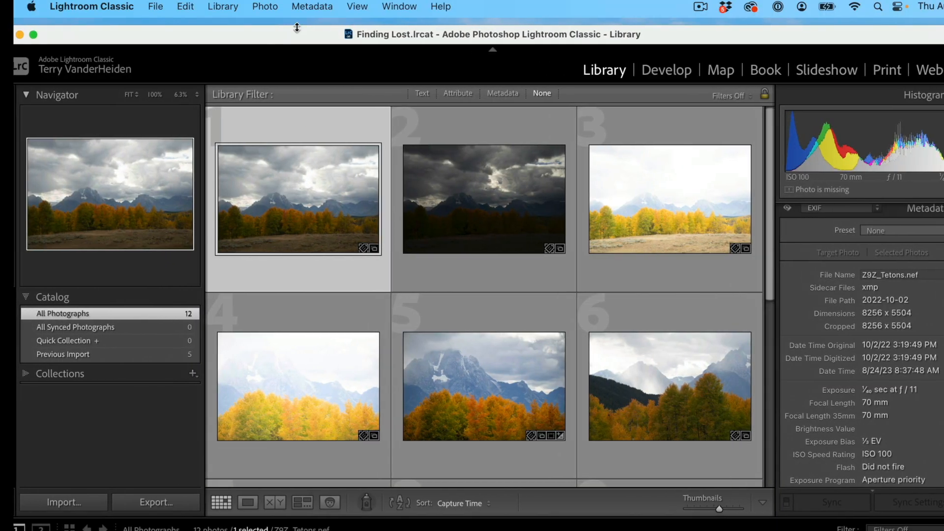
# Select Z9Z_5944-HDR.dng in the grid to confirm its original photo is linked.
pyautogui.click(463, 389)
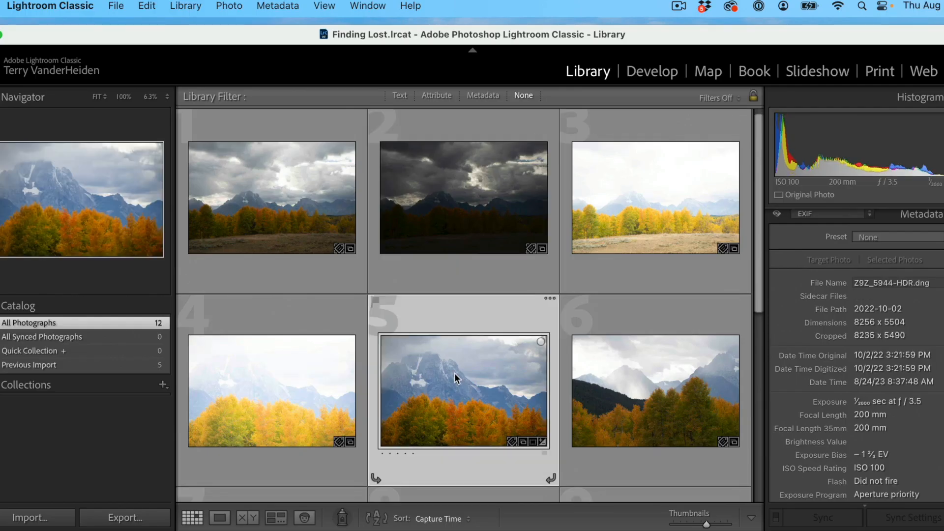